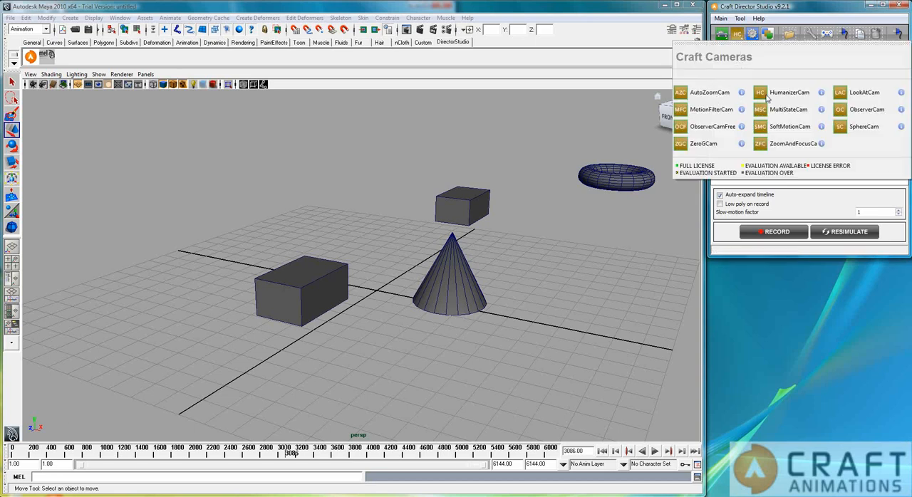
Create a HumanizerCam from Craft Cameras and move it beside the front-left box
left_click(789, 92)
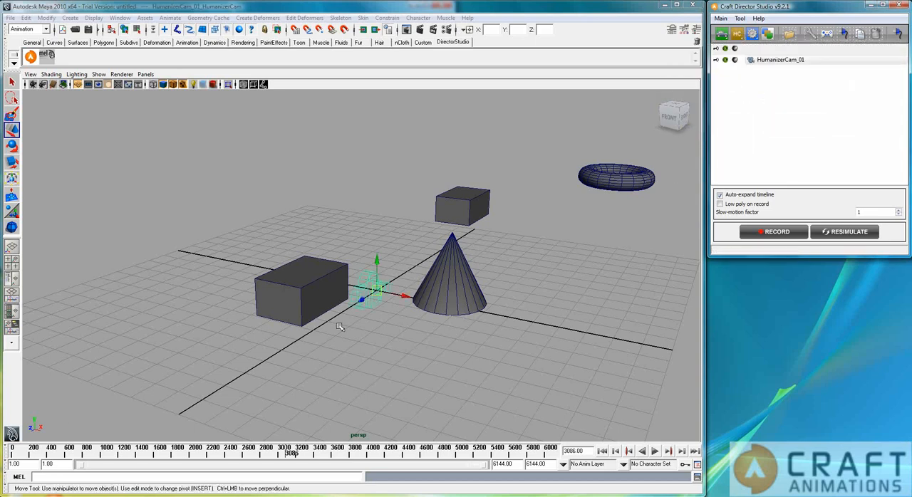
left_click_drag(370, 285, 213, 385)
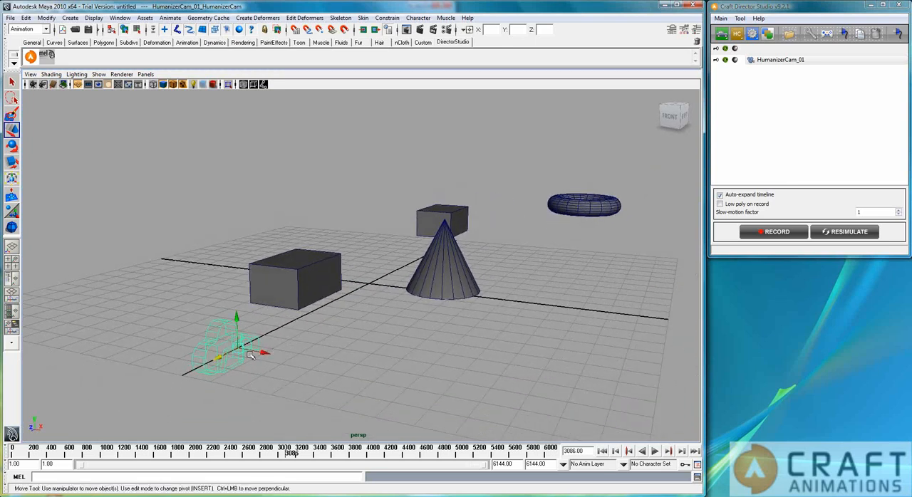
left_click_drag(235, 341, 235, 289)
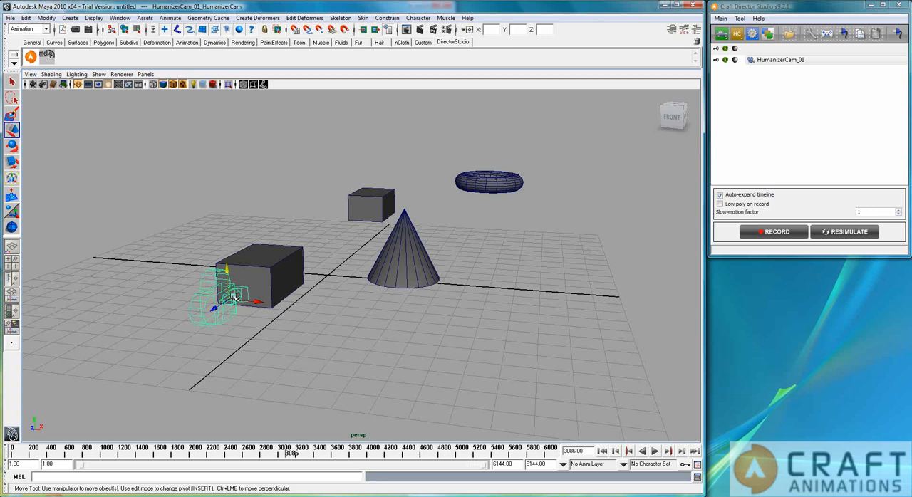
mouse_move(226, 369)
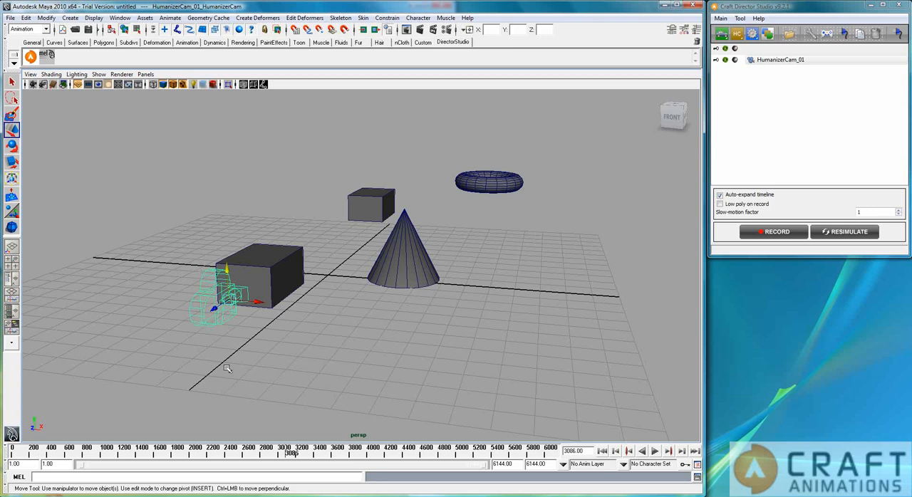
mouse_move(295, 272)
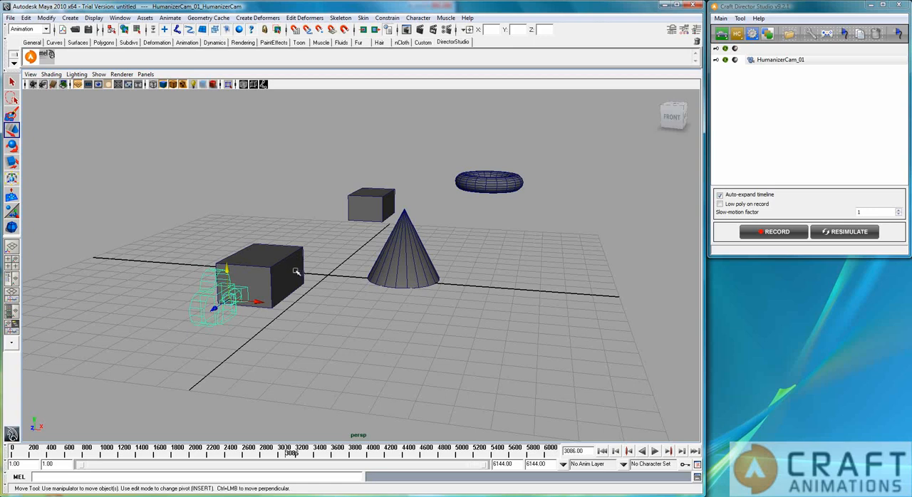
mouse_move(299, 282)
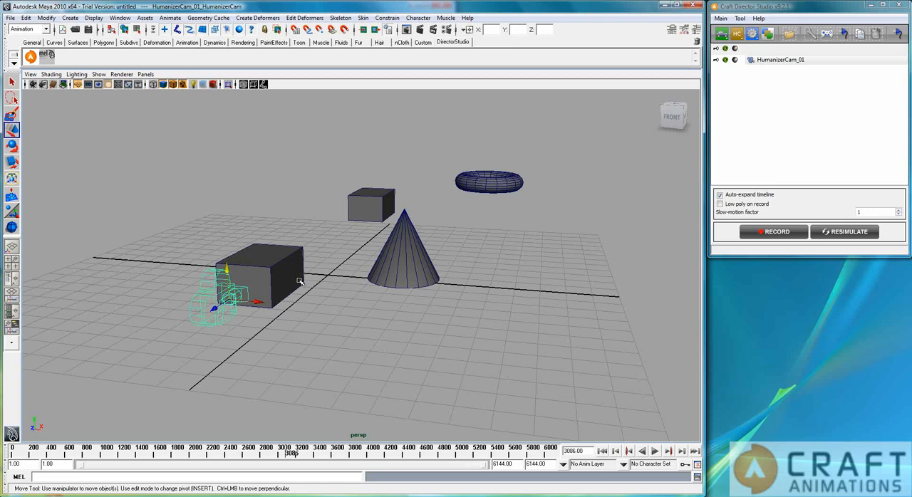
mouse_move(855, 112)
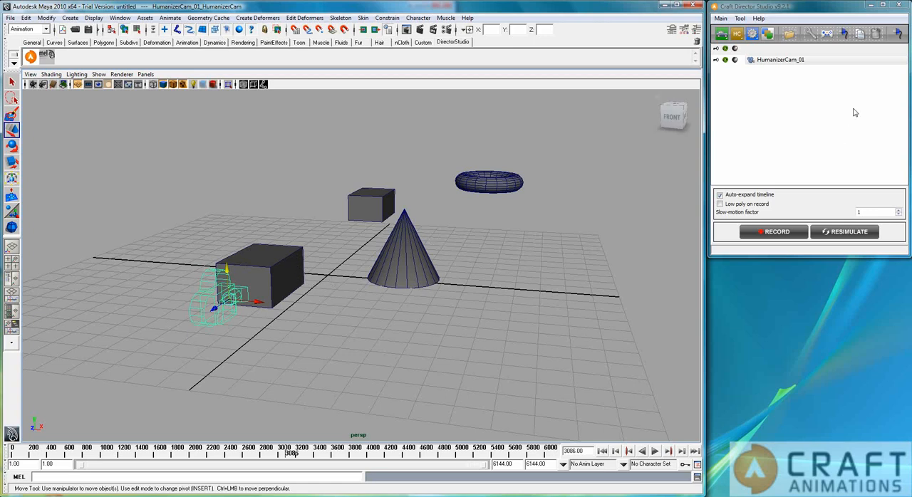
mouse_move(295, 312)
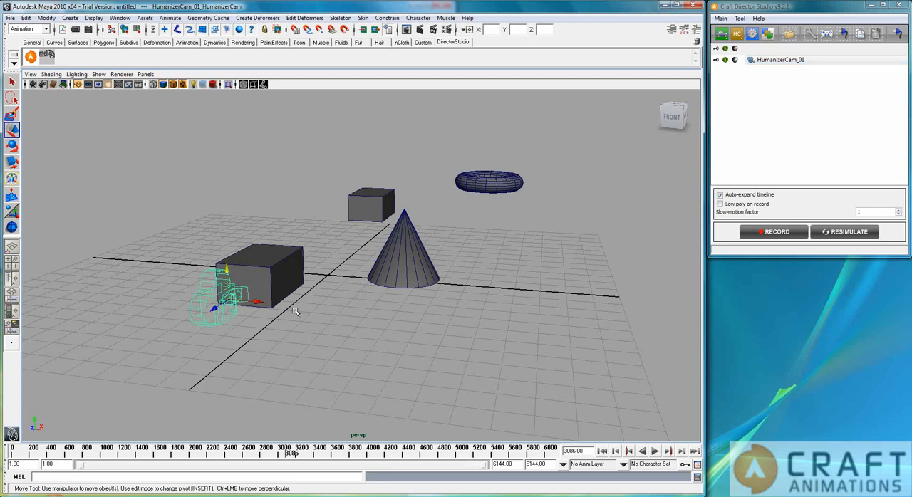
mouse_move(284, 316)
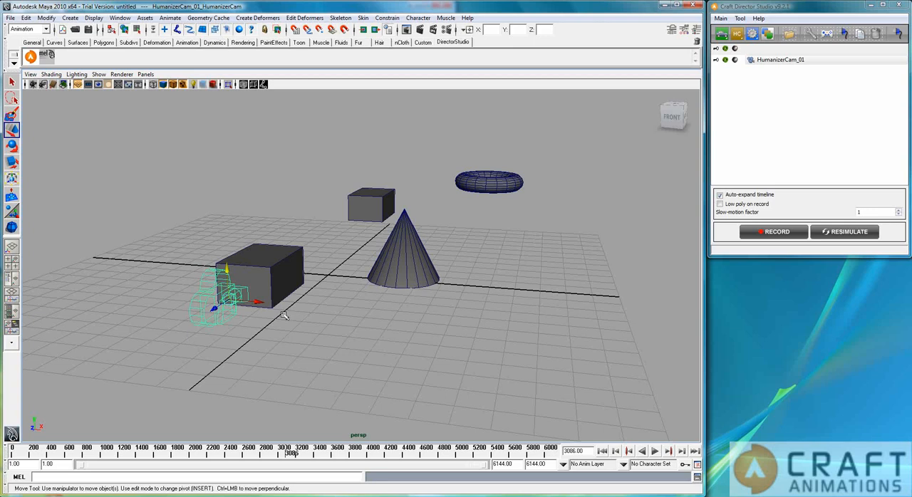
mouse_move(272, 314)
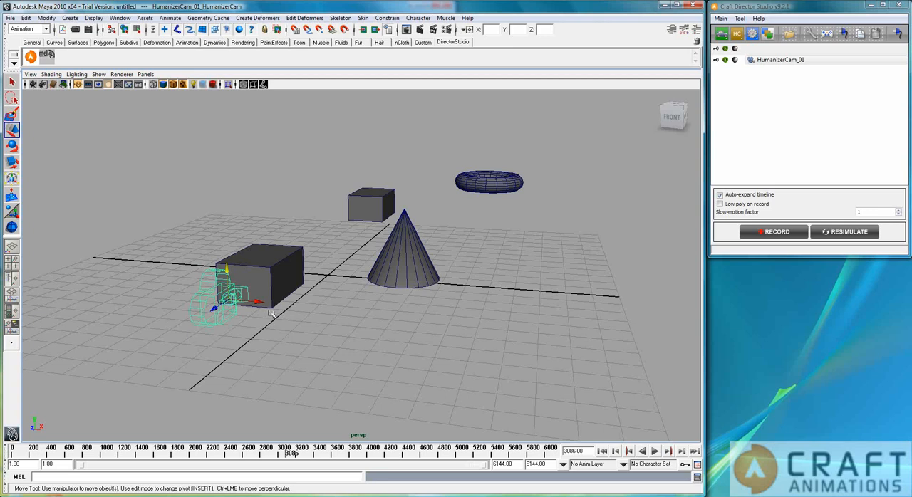
mouse_move(290, 290)
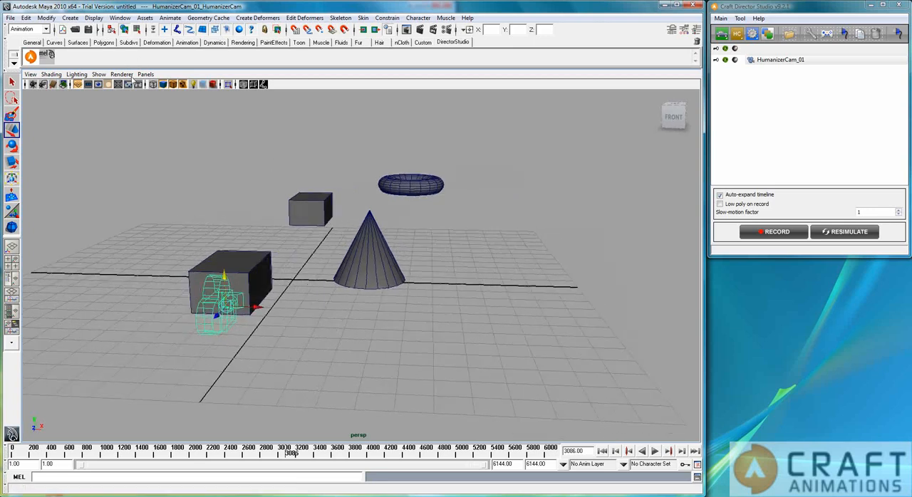
Hit RECORD in the Craft Director Studio panel to capture the checked HumanizerCam
left_click(145, 74)
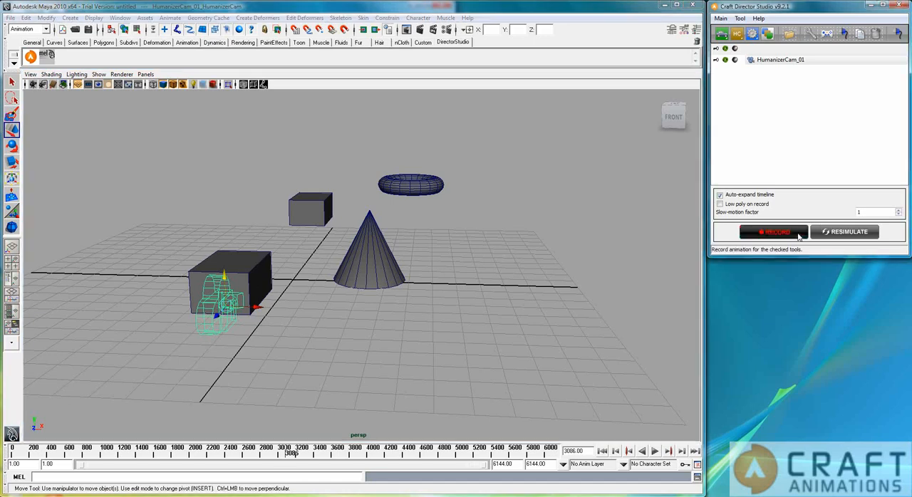
left_click(773, 232)
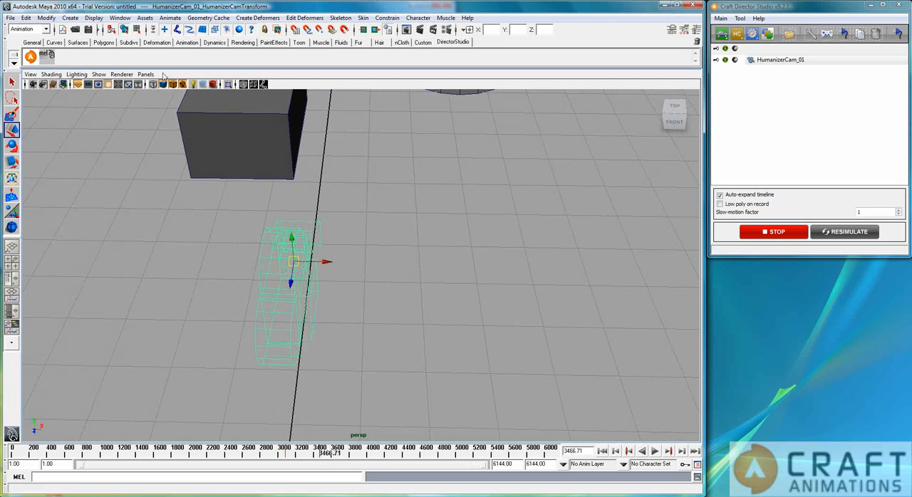
Look through HumanizerCam_01_HumanizerCamTransform via Panels > Perspective in the viewport
left_click(146, 74)
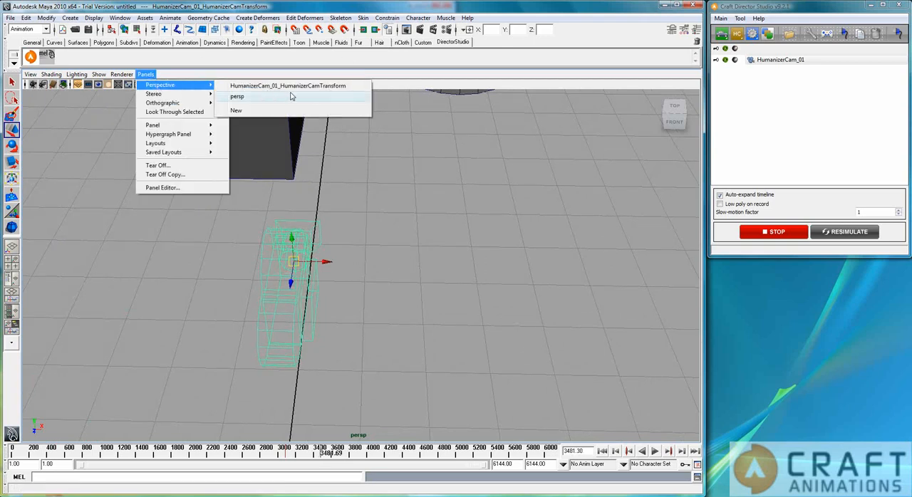
left_click(236, 96)
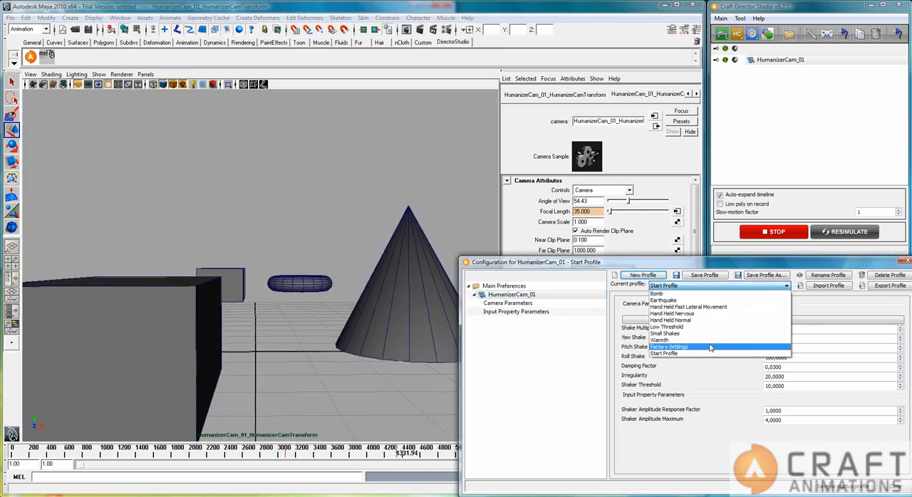
Cycle the Current profile from Warmth to Small Shakes, then Low Threshold
left_click(659, 326)
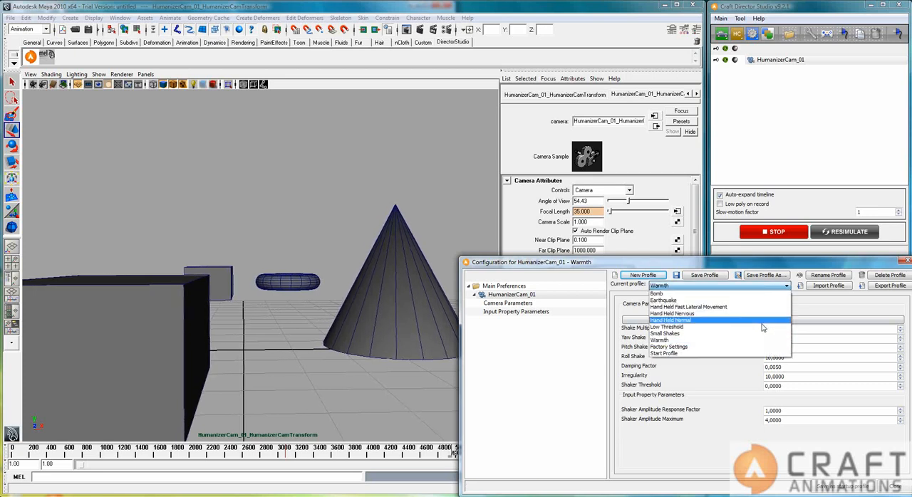
left_click(664, 332)
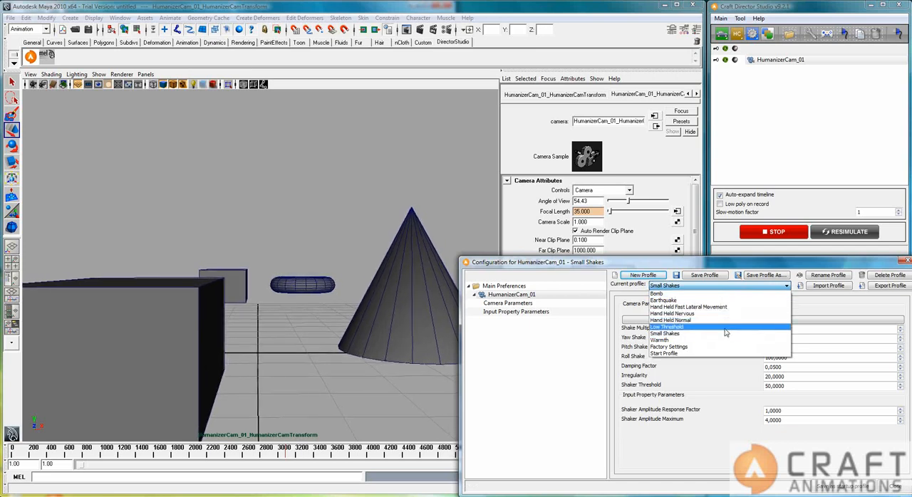
left_click(668, 326)
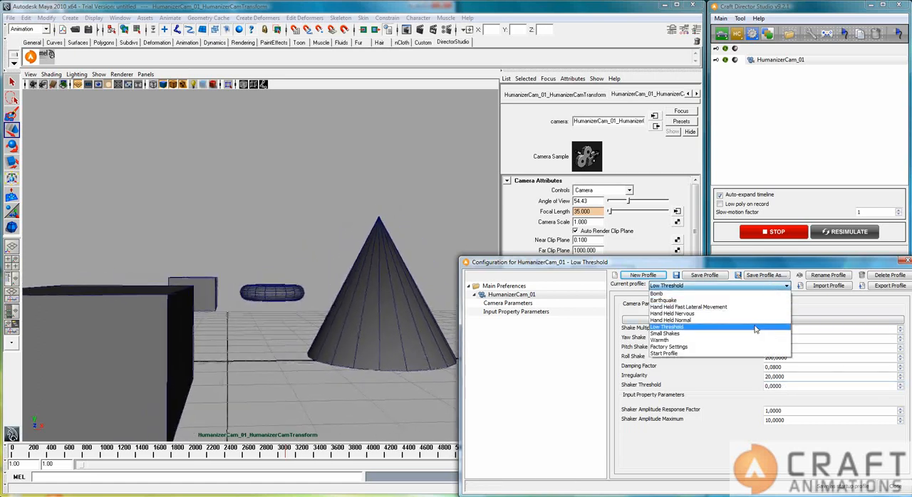
Select Hand Held Normal in the Configuration window's Current profile dropdown
left_click(684, 313)
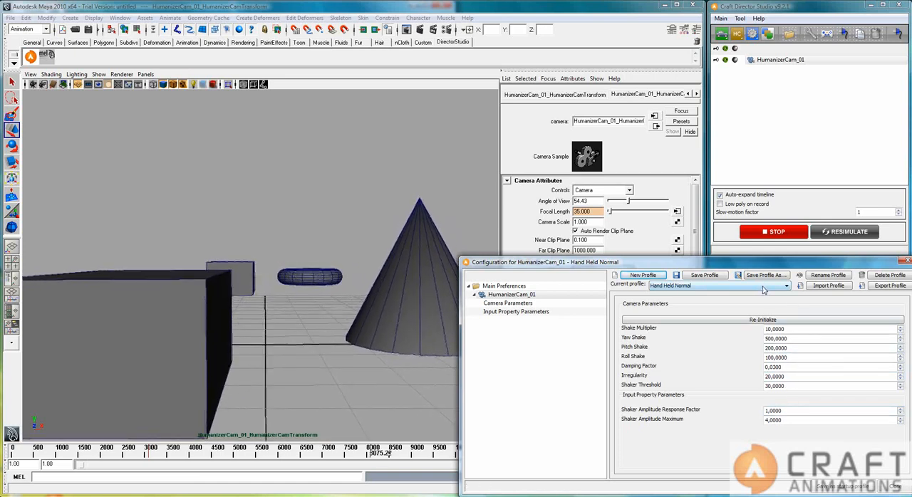
Try Hand Held Nervous, then choose Hand Held Fast Lateral Movement as the profile
left_click(716, 285)
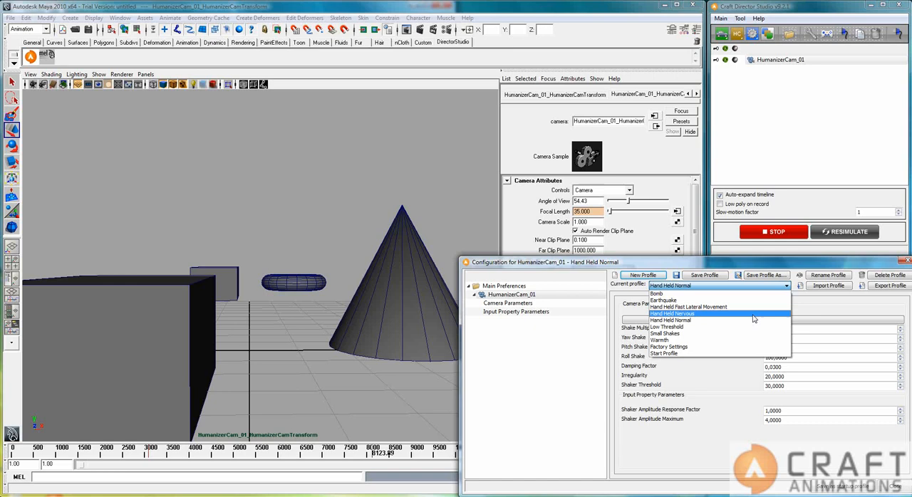
left_click(671, 314)
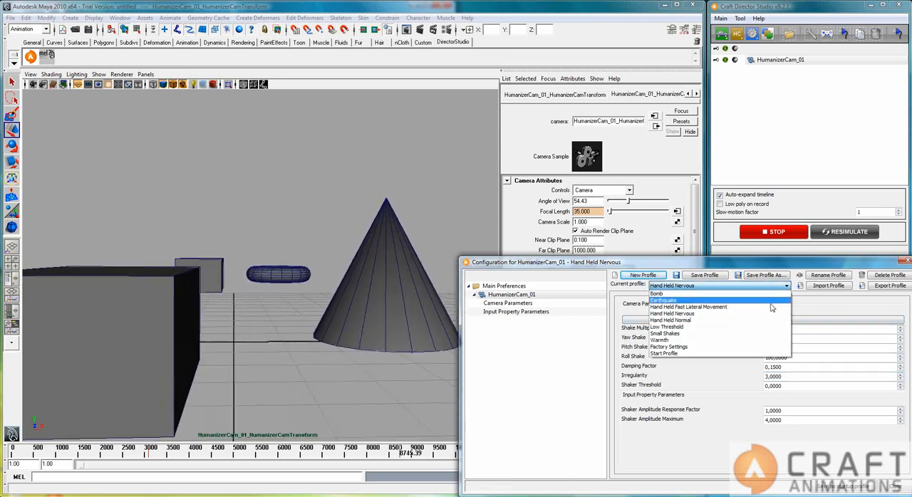
left_click(688, 307)
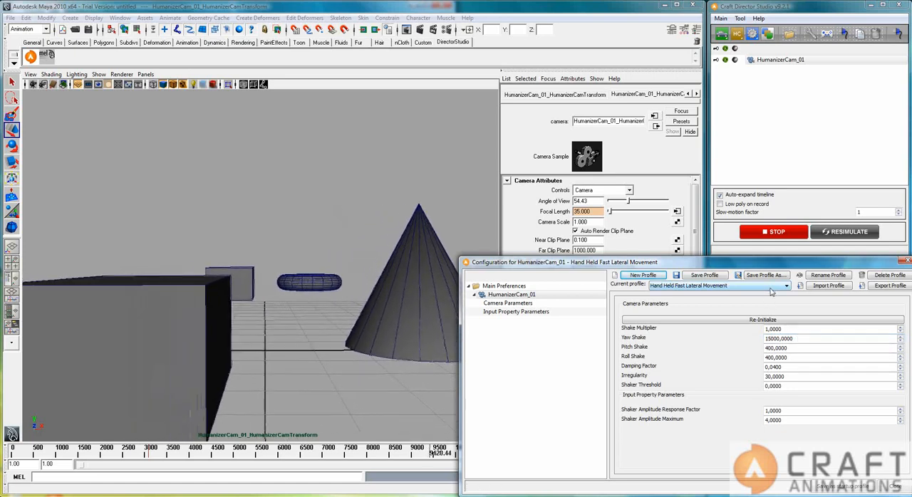
Pick Earthquake from the Current profile dropdown
left_click(785, 286)
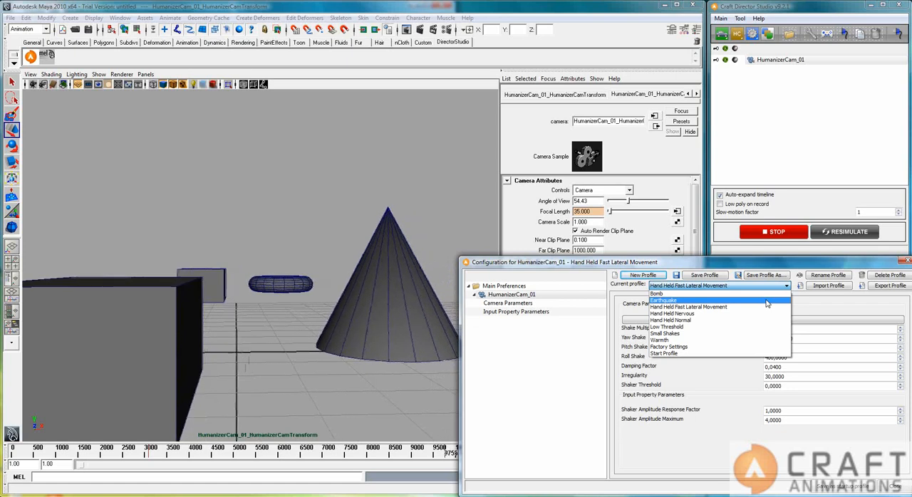
left_click(662, 299)
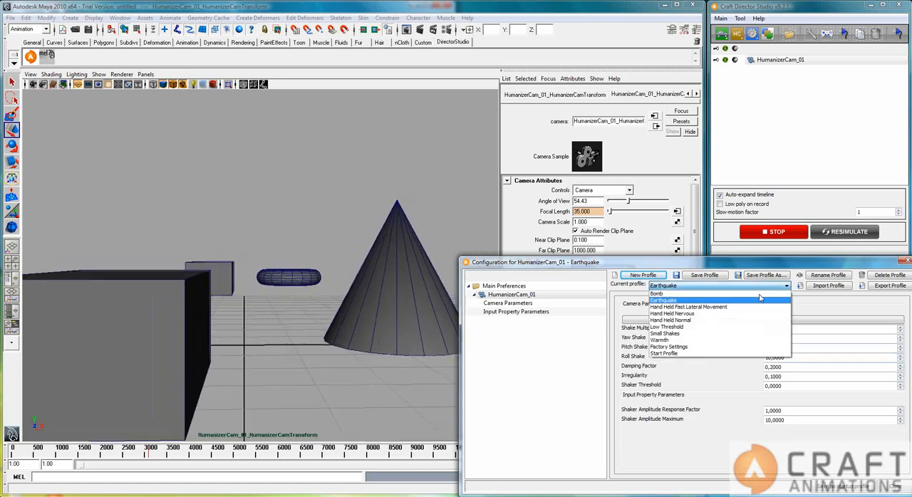
Select the Bomb profile and map Shaker Amplitude to keyboard Up_Arrow
left_click(656, 292)
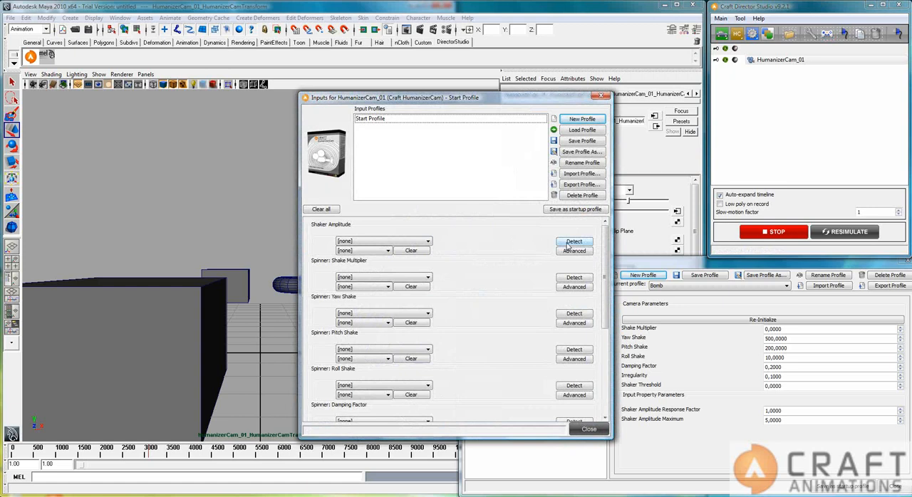
left_click(573, 241)
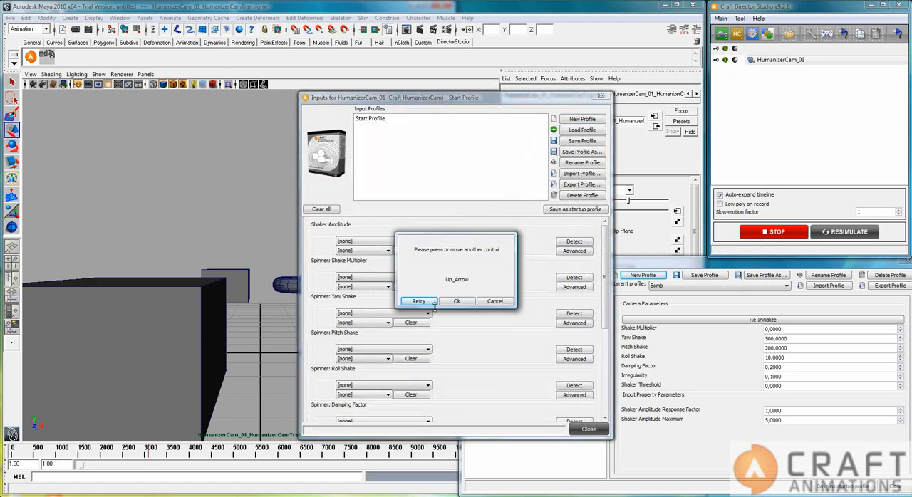
left_click(457, 301)
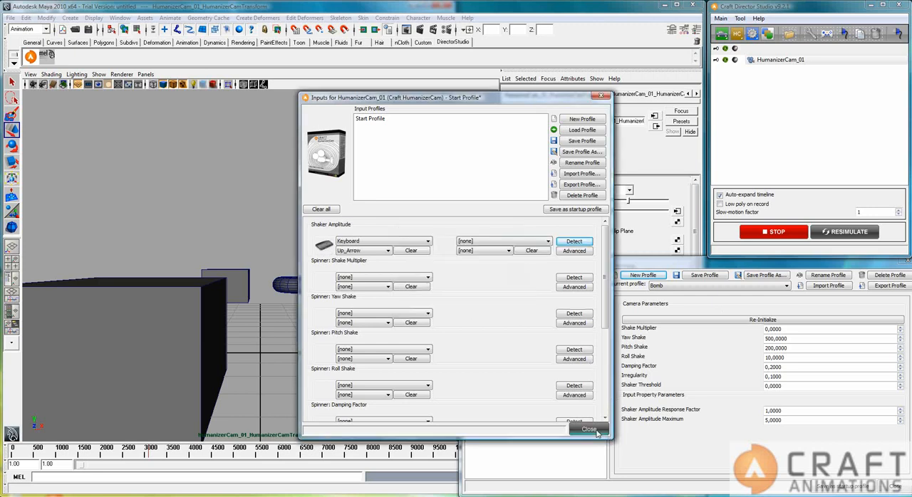
left_click(588, 428)
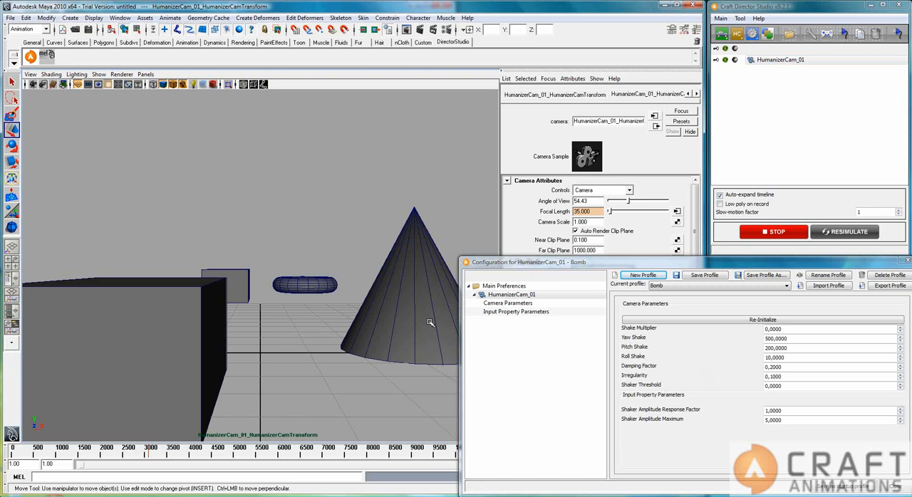
Focus the viewport and restart recording the Bomb-profile HumanizerCam animation
left_click(773, 231)
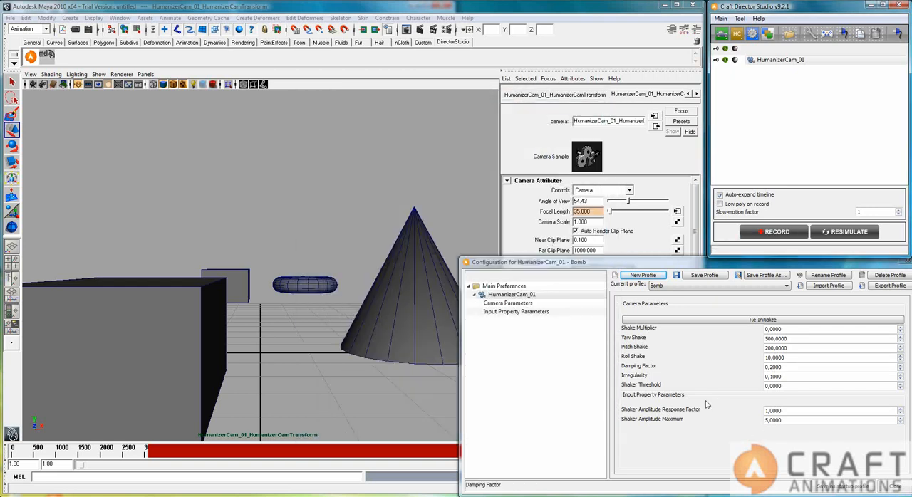
mouse_move(778, 319)
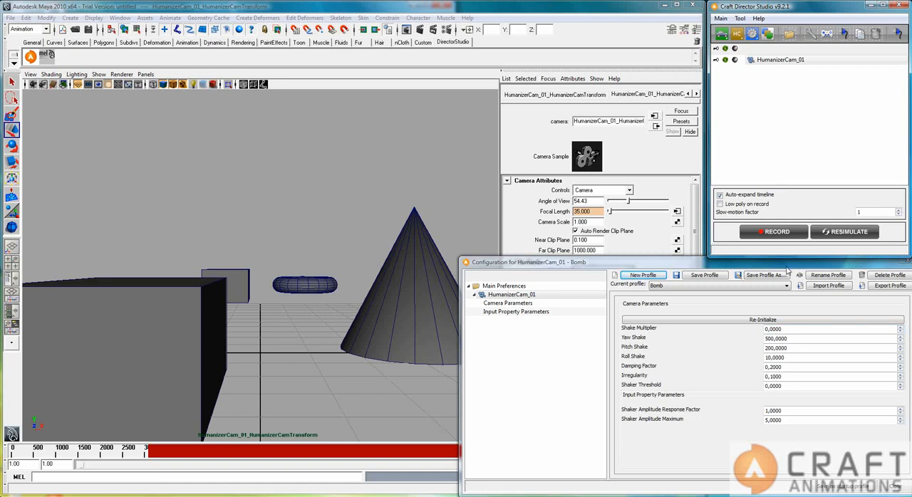
left_click(773, 232)
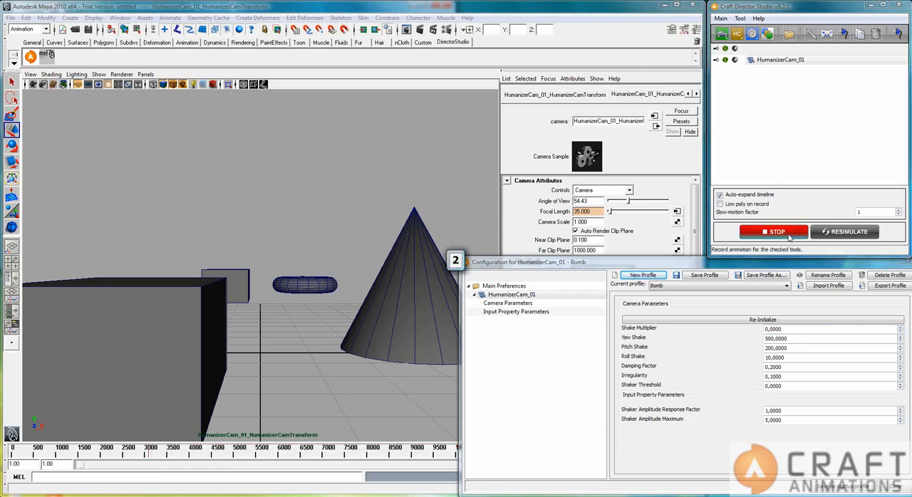